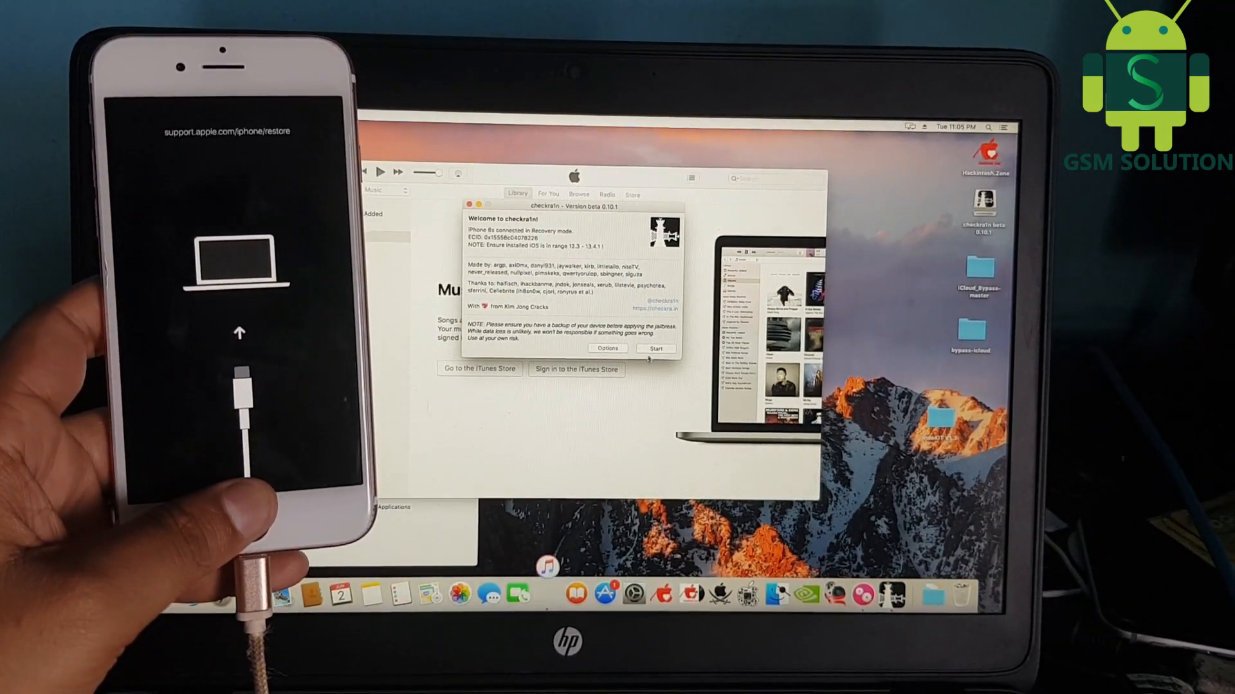
- Start checkra1n, put the iPhone 6s into DFU mode, and begin the jailbreak
click(655, 348)
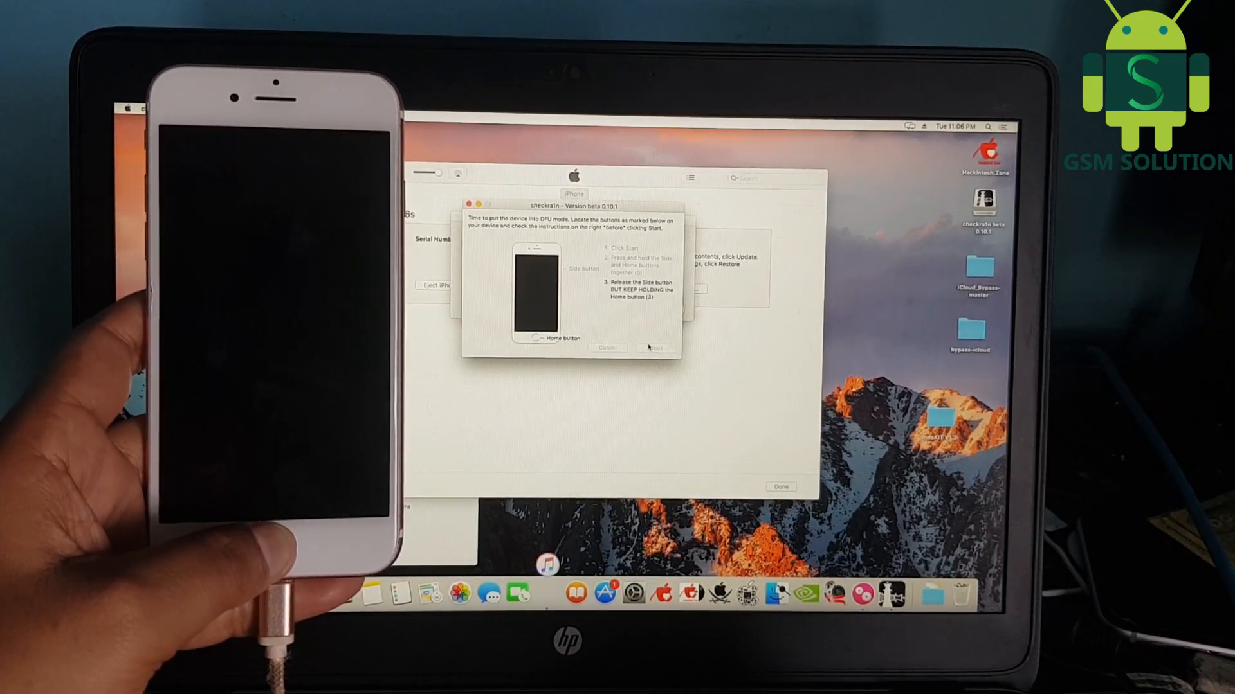
click(656, 349)
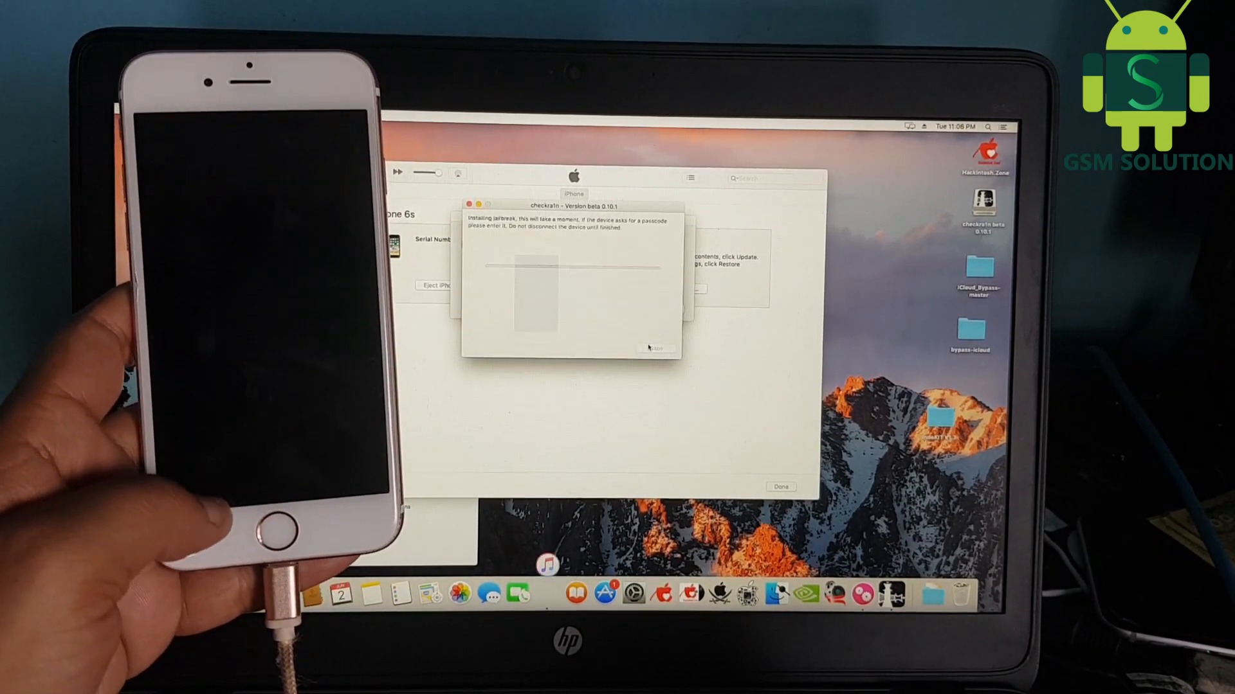